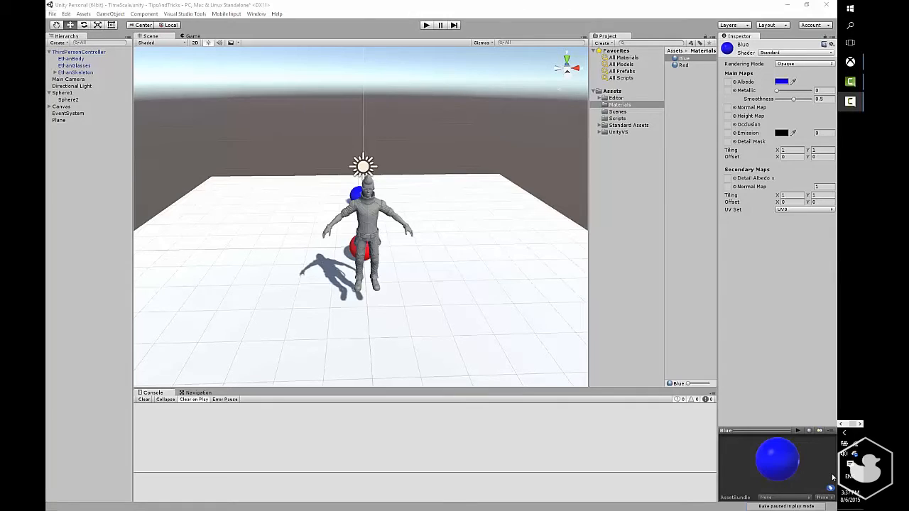
{"action": "mouse_move", "coordinate": [501, 264]}
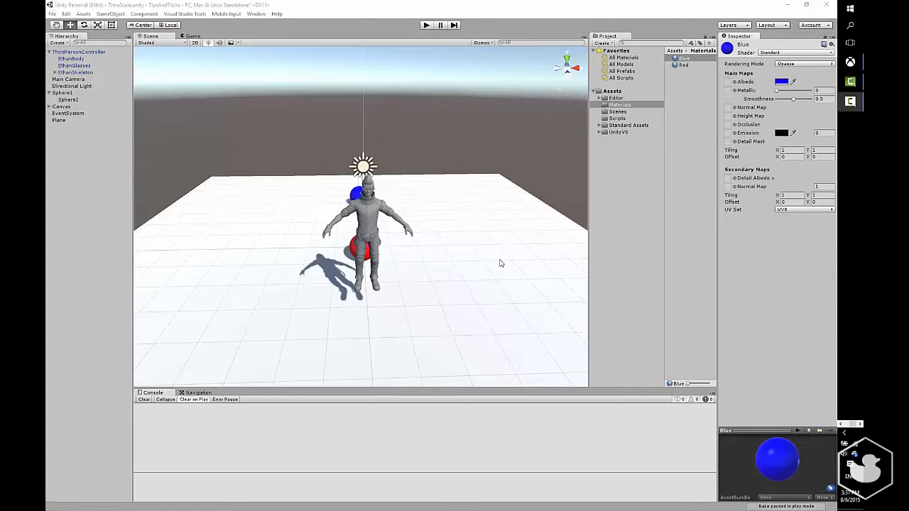
{"action": "mouse_move", "coordinate": [401, 280]}
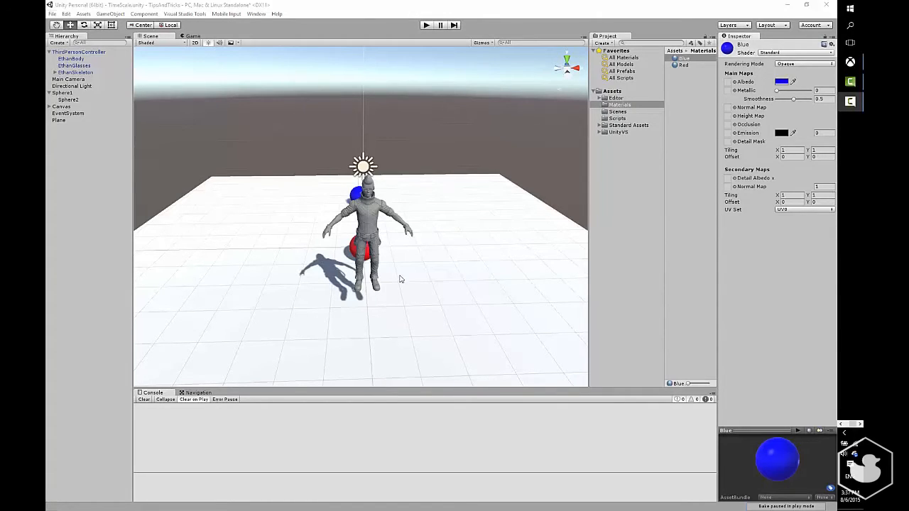
{"action": "mouse_move", "coordinate": [418, 285]}
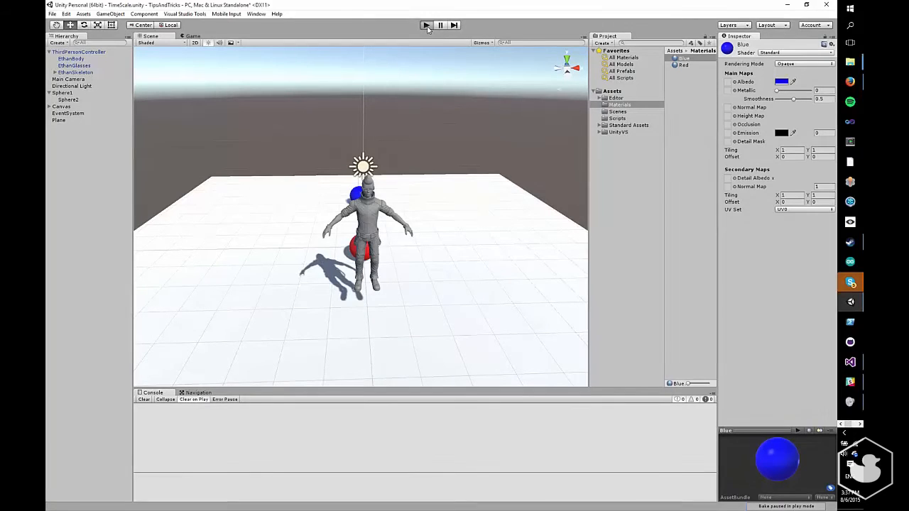
Enter Play mode and drag the time slider right to speed up, then back left.
{"action": "left_click", "coordinate": [426, 25]}
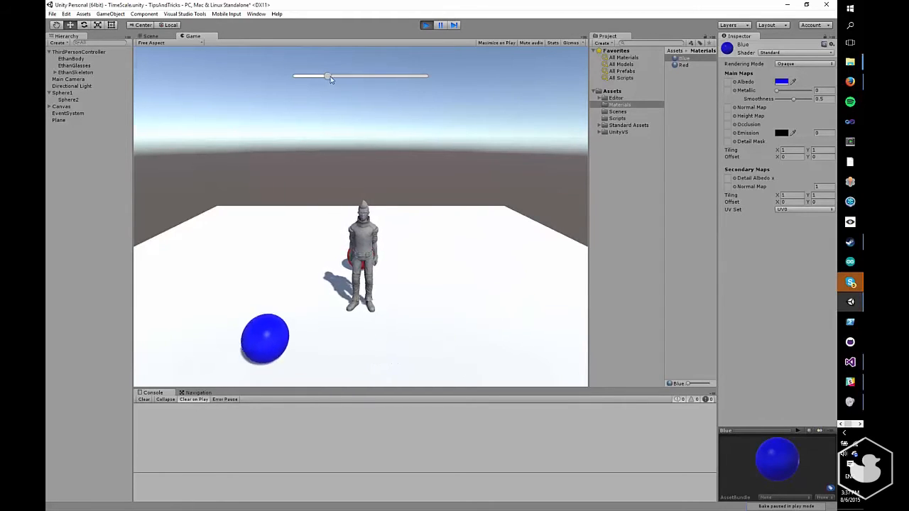
{"action": "left_click_drag", "start_coordinate": [330, 76], "coordinate": [424, 76]}
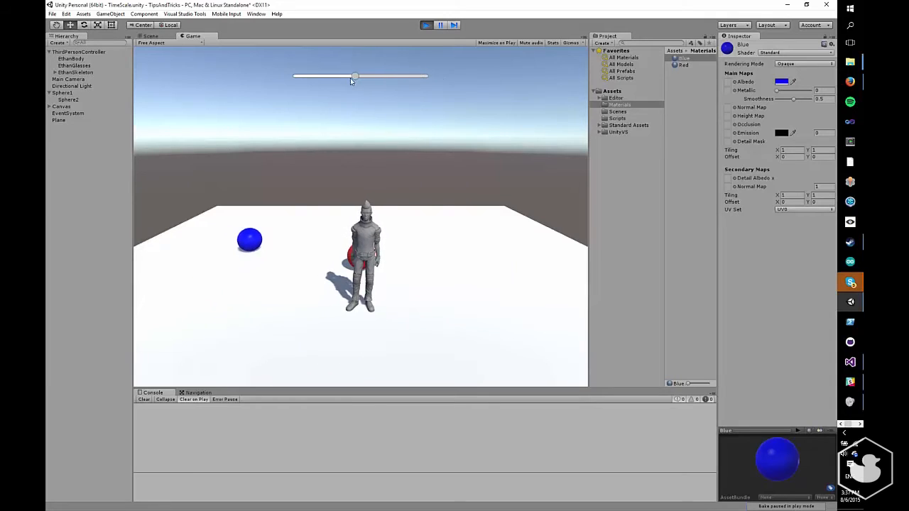
{"action": "left_click_drag", "start_coordinate": [356, 76], "coordinate": [298, 76]}
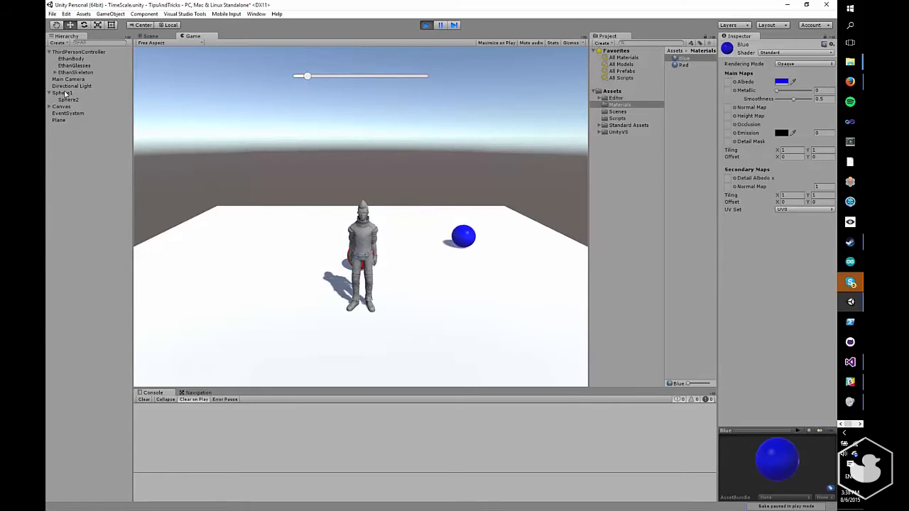
Inspect Sphere1 and the 0–5 Slider, then drag the time slider to maximum and back down.
{"action": "left_click", "coordinate": [60, 93]}
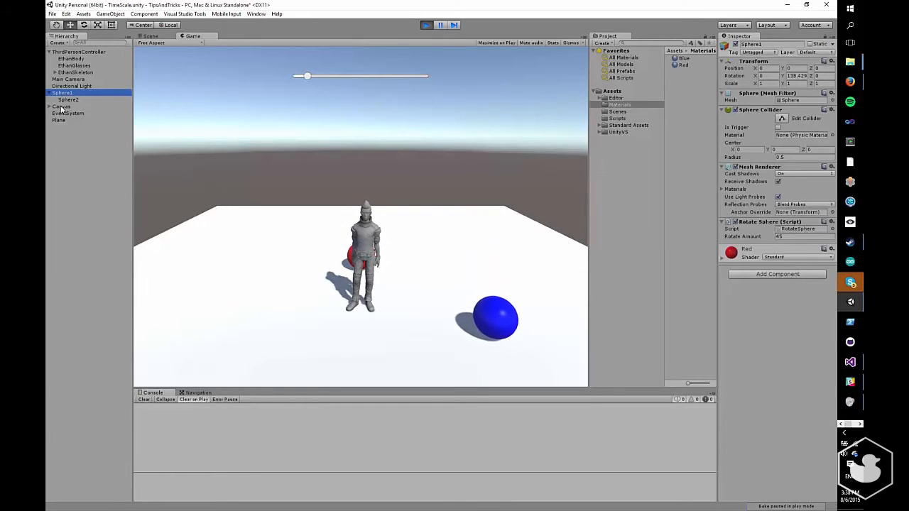
{"action": "left_click", "coordinate": [65, 113]}
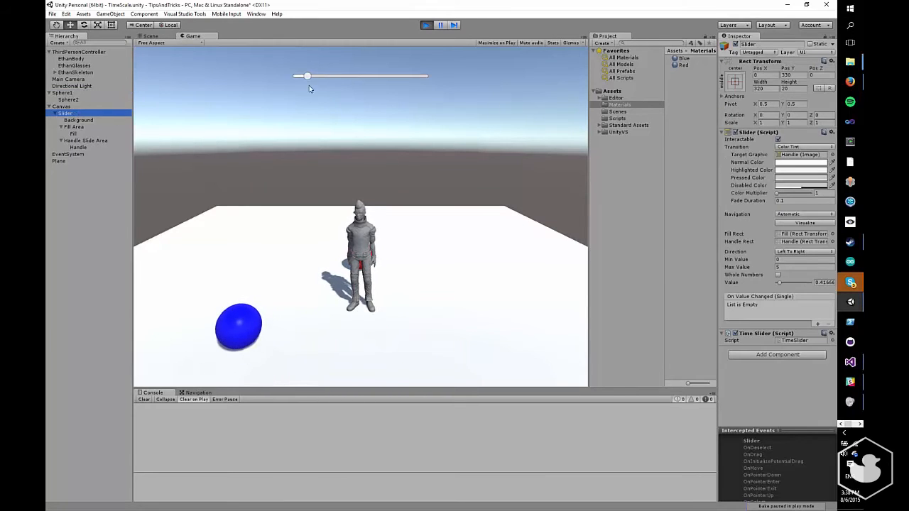
{"action": "left_click_drag", "start_coordinate": [307, 76], "coordinate": [424, 76]}
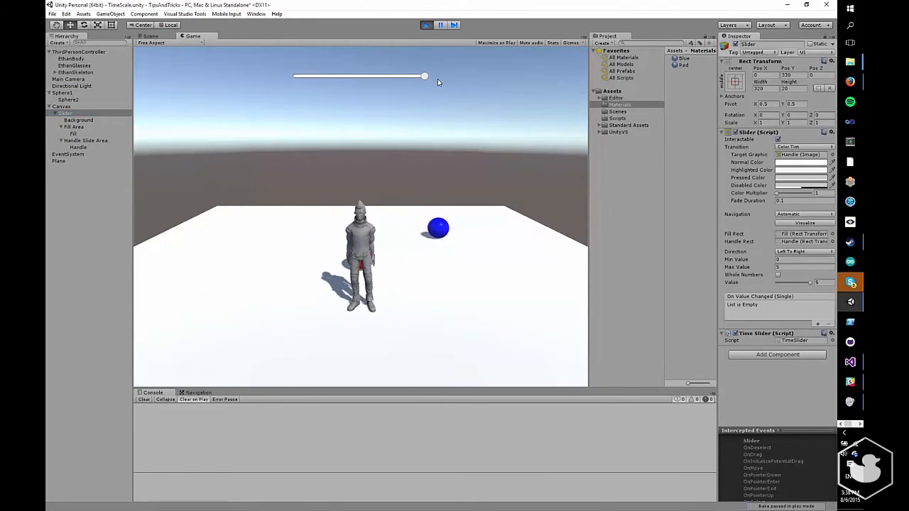
{"action": "left_click_drag", "start_coordinate": [424, 76], "coordinate": [319, 76]}
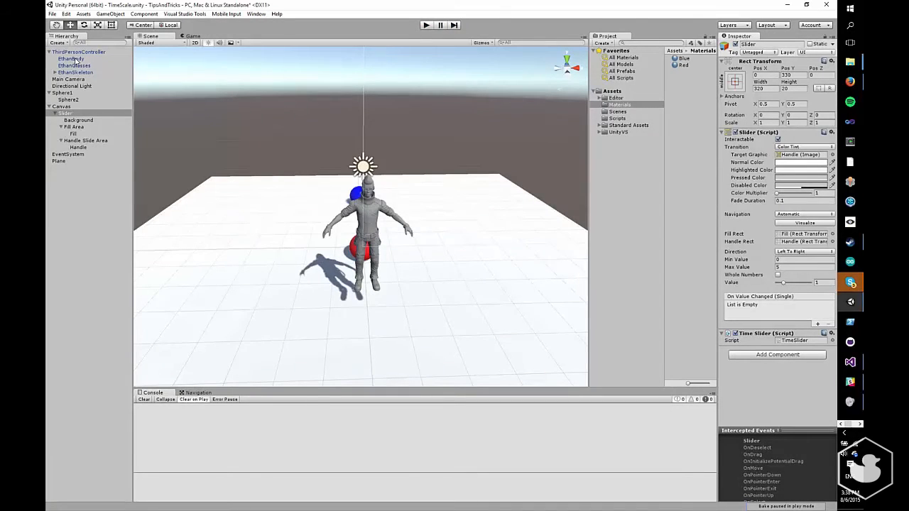
Inspect Sphere2 and Sphere1, then open the RotateSphere script in Visual Studio.
{"action": "left_click", "coordinate": [68, 99]}
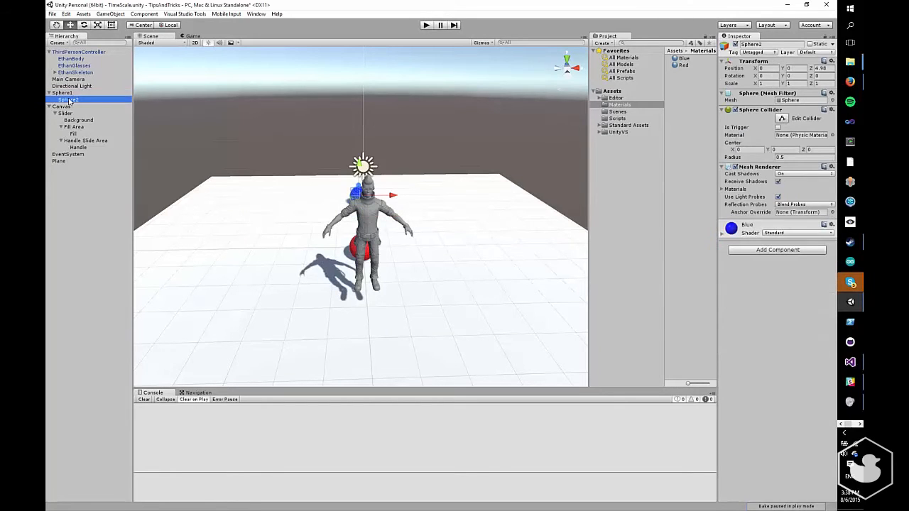
{"action": "left_click", "coordinate": [63, 93]}
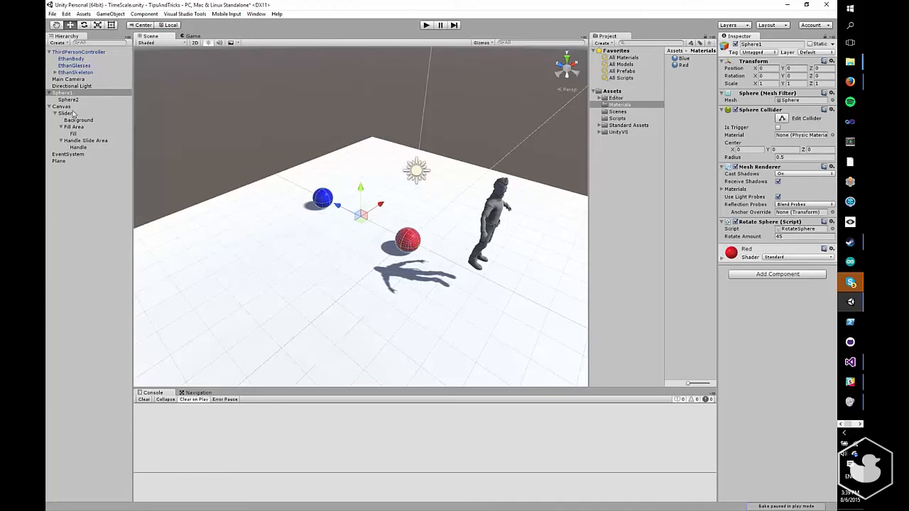
{"action": "left_click", "coordinate": [65, 113]}
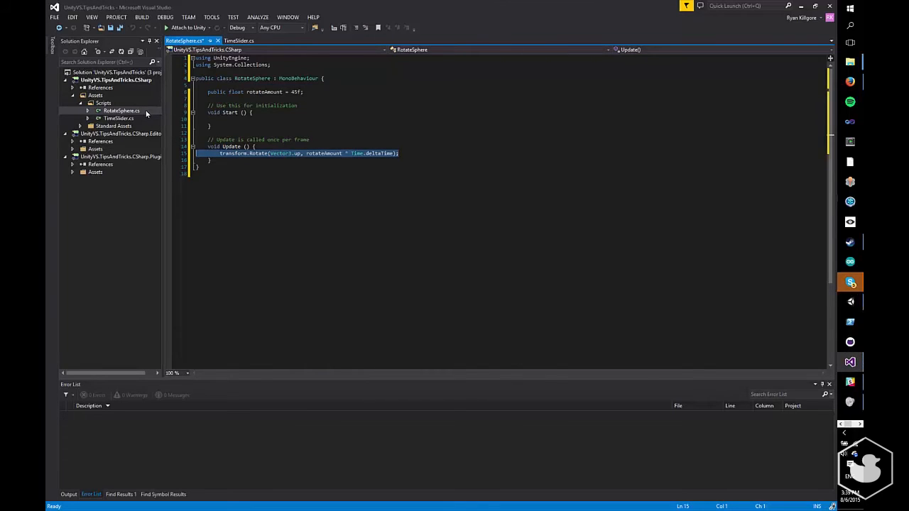
Open TimeSlider.cs to read the Update code that sets Time.timeScale from the slider.
{"action": "left_click", "coordinate": [120, 118]}
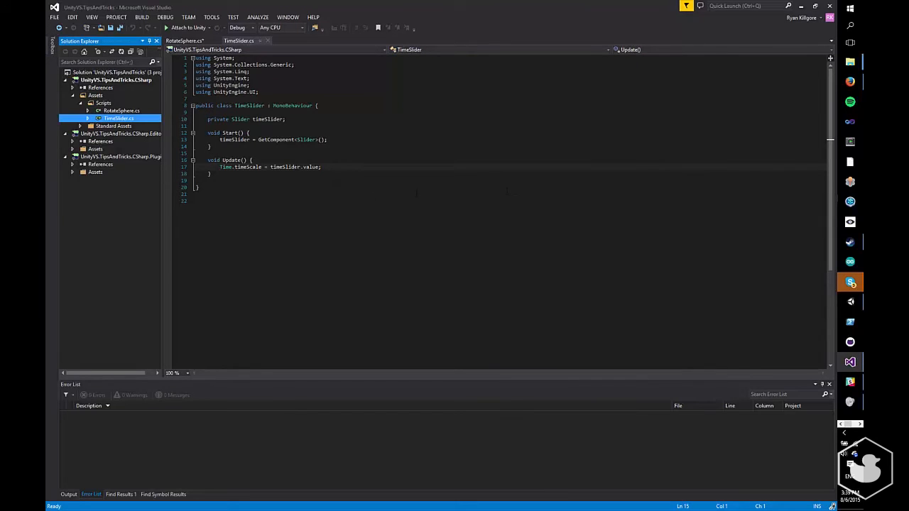
{"action": "mouse_move", "coordinate": [313, 166]}
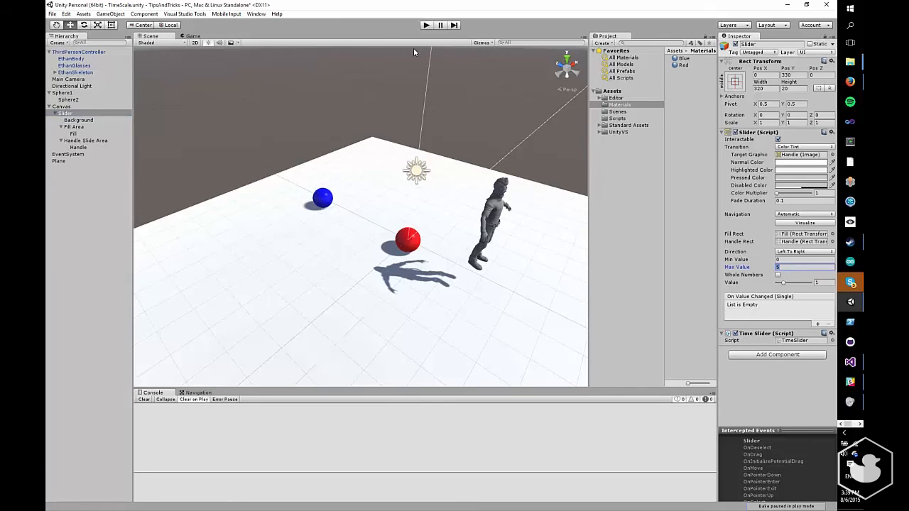
Restart Play mode and set the time slider to about 3, after briefly lowering it.
{"action": "left_click", "coordinate": [426, 25]}
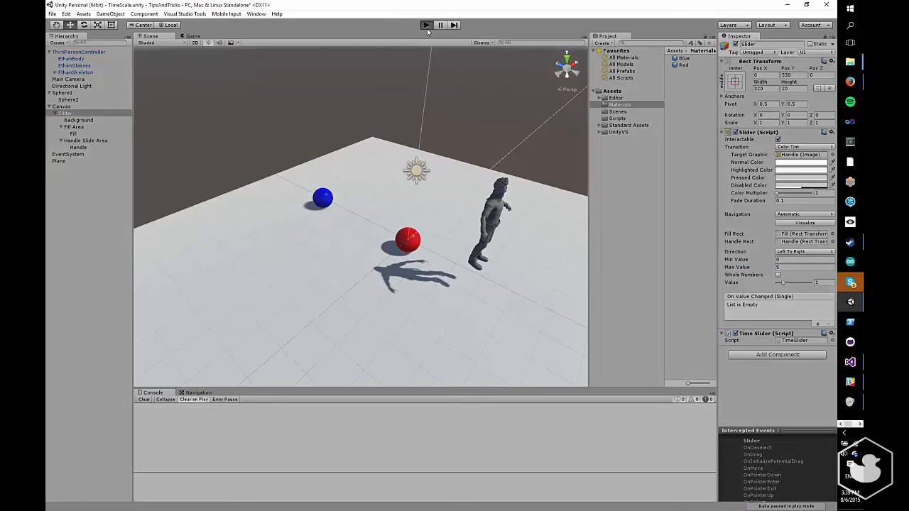
{"action": "left_click", "coordinate": [426, 25]}
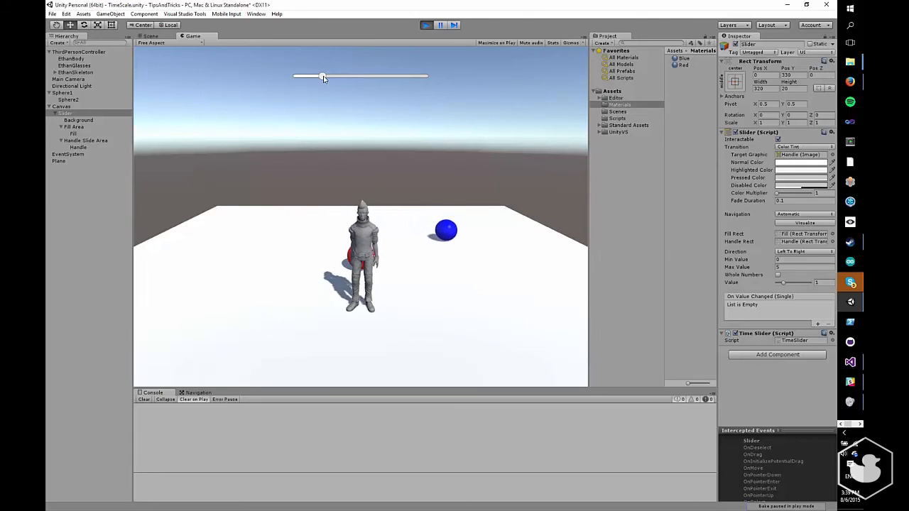
{"action": "left_click_drag", "start_coordinate": [323, 76], "coordinate": [319, 76]}
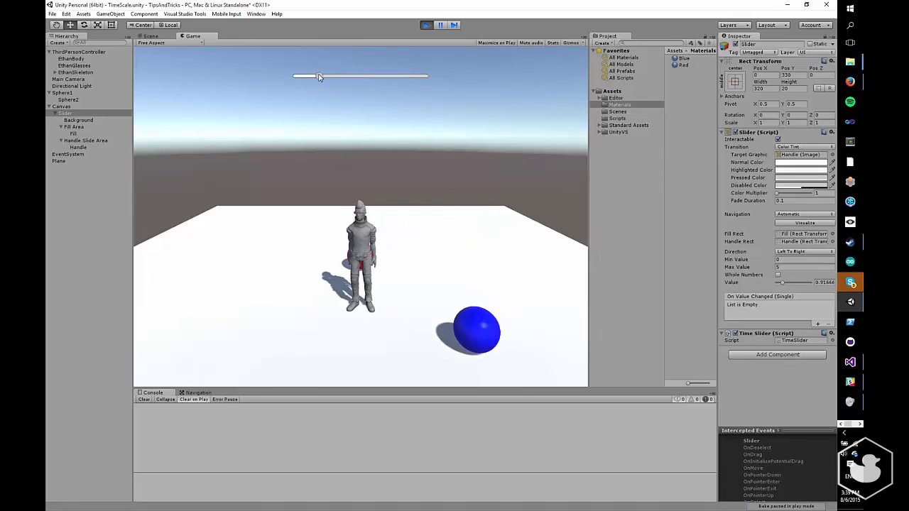
{"action": "left_click_drag", "start_coordinate": [318, 76], "coordinate": [369, 76]}
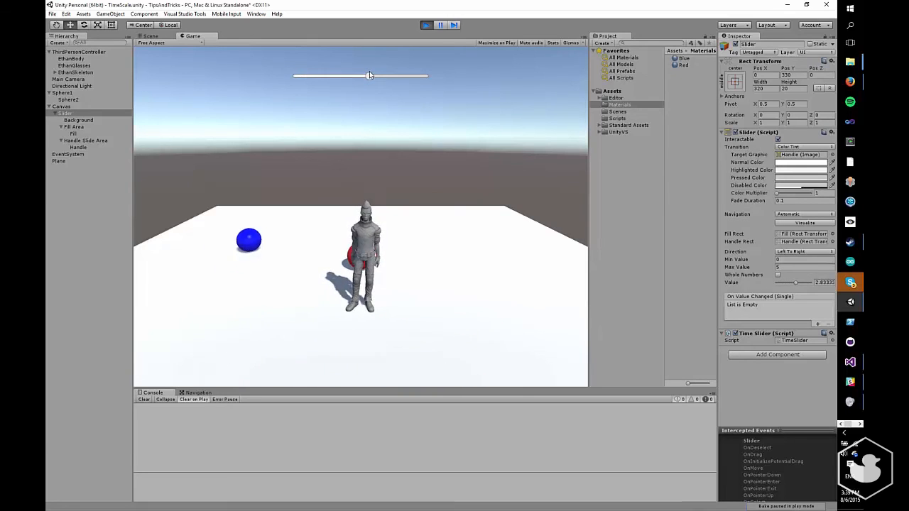
{"action": "left_click_drag", "start_coordinate": [369, 76], "coordinate": [375, 76]}
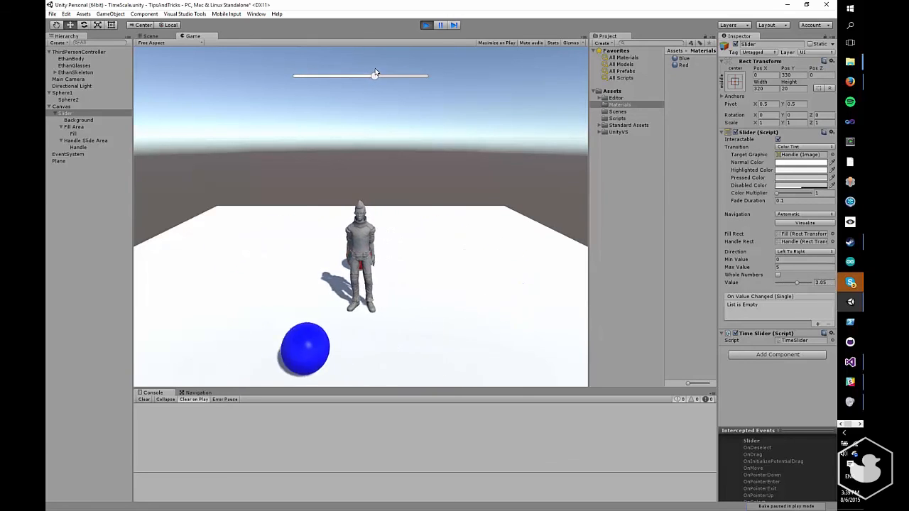